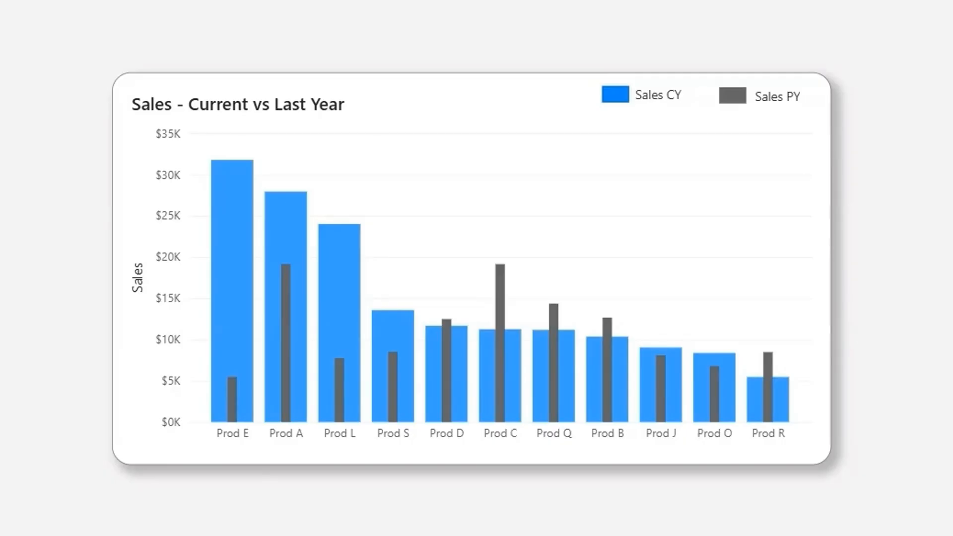
pyautogui.moveTo(129, 334)
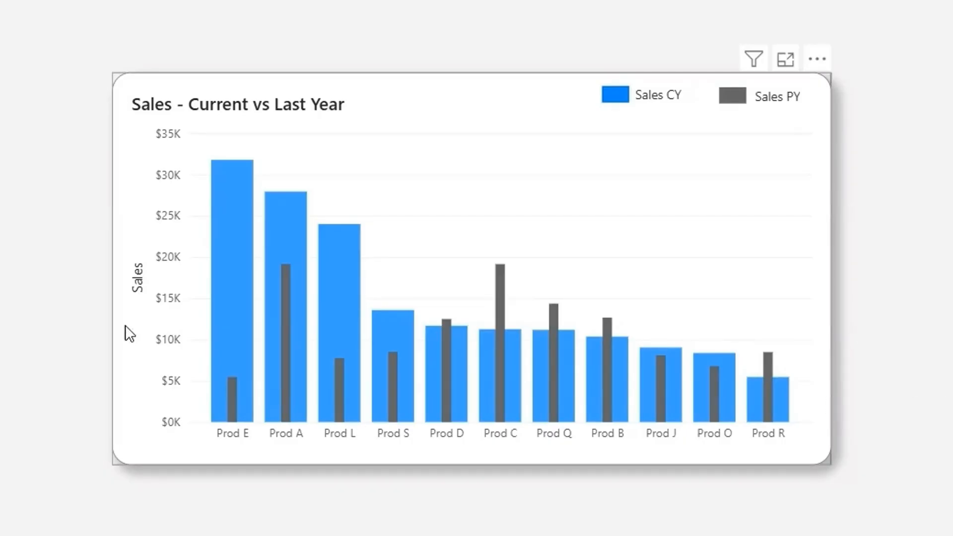
pyautogui.moveTo(246, 282)
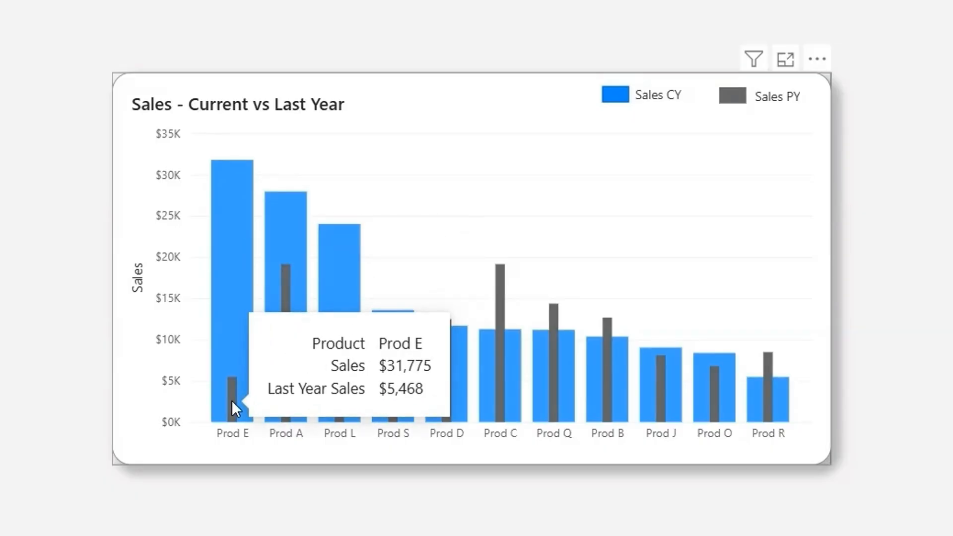
pyautogui.moveTo(919, 265)
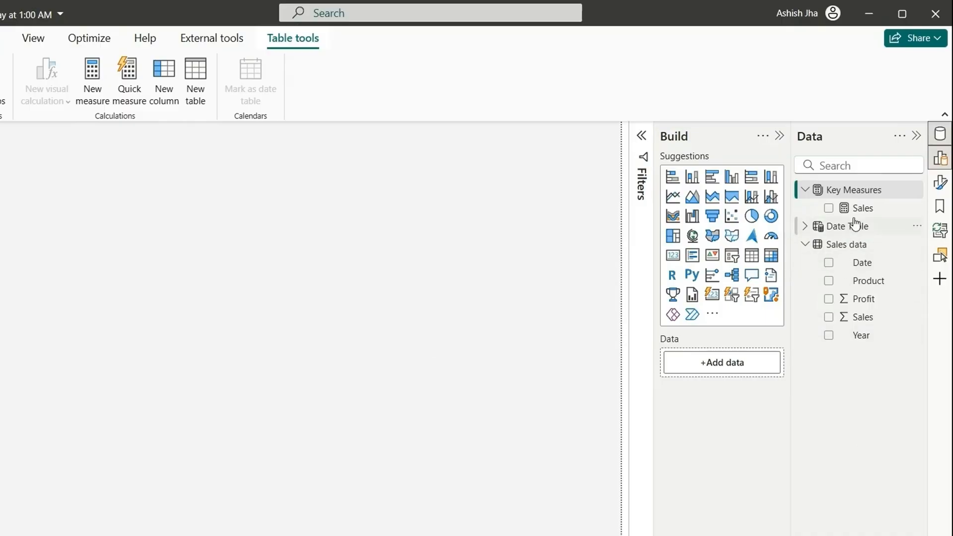
# - Select the Sales measure, then expand Date Table to show Date, Month, Month no., Startofmonth, Year
pyautogui.click(862, 208)
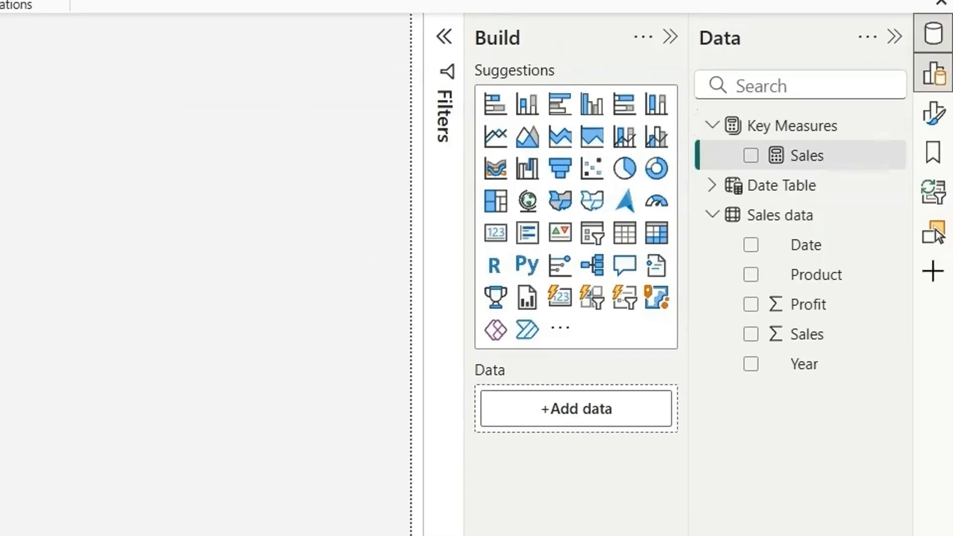
pyautogui.click(711, 185)
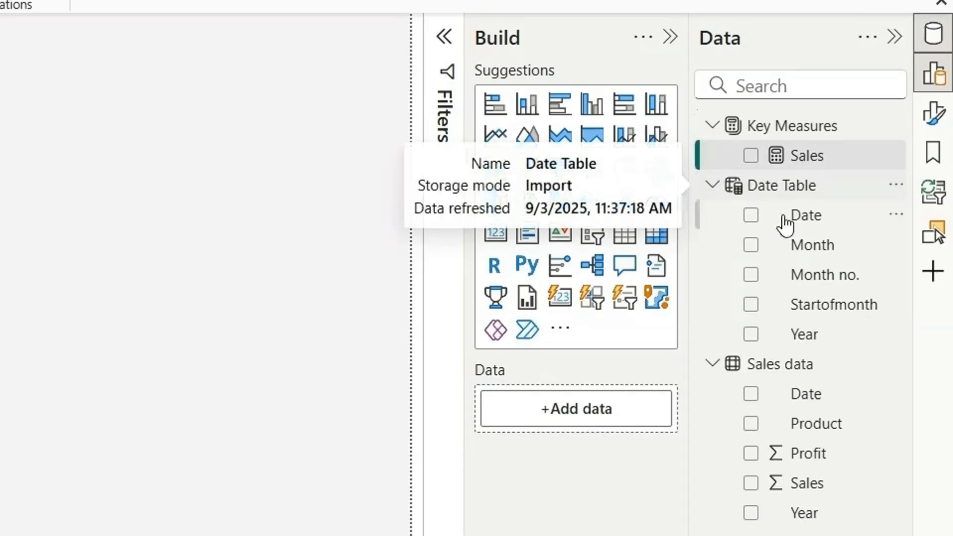
pyautogui.moveTo(826, 244)
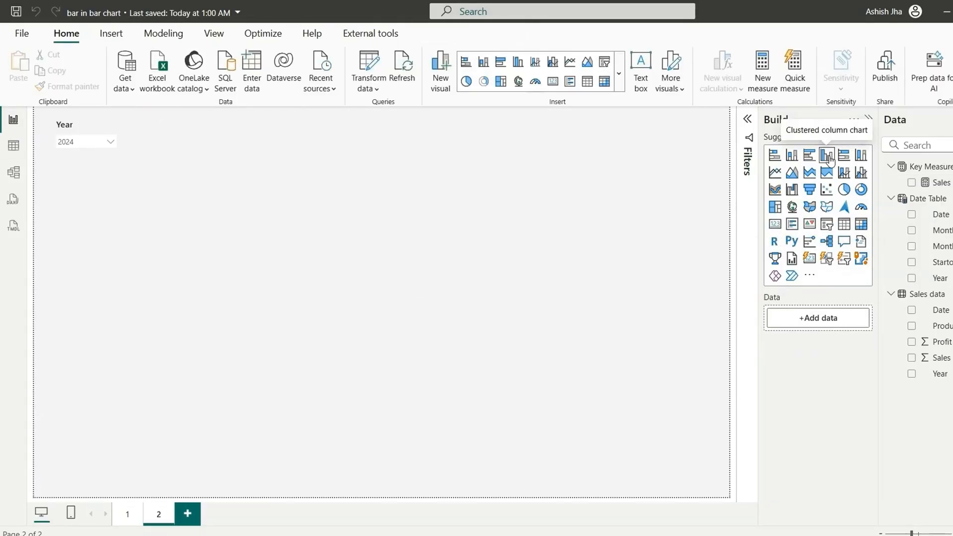
# - Insert a clustered column chart with Product on the x-axis and the Sales measure as values
pyautogui.click(826, 154)
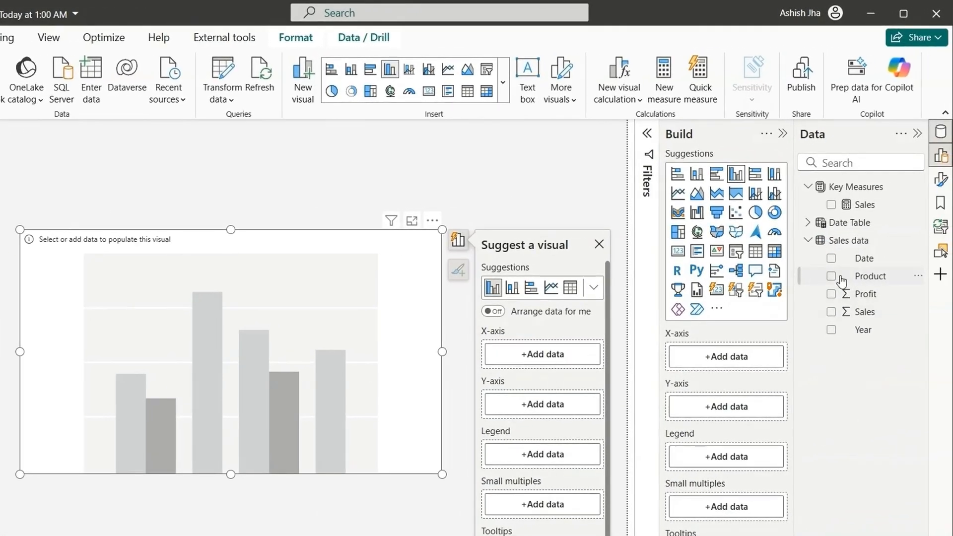
pyautogui.click(831, 276)
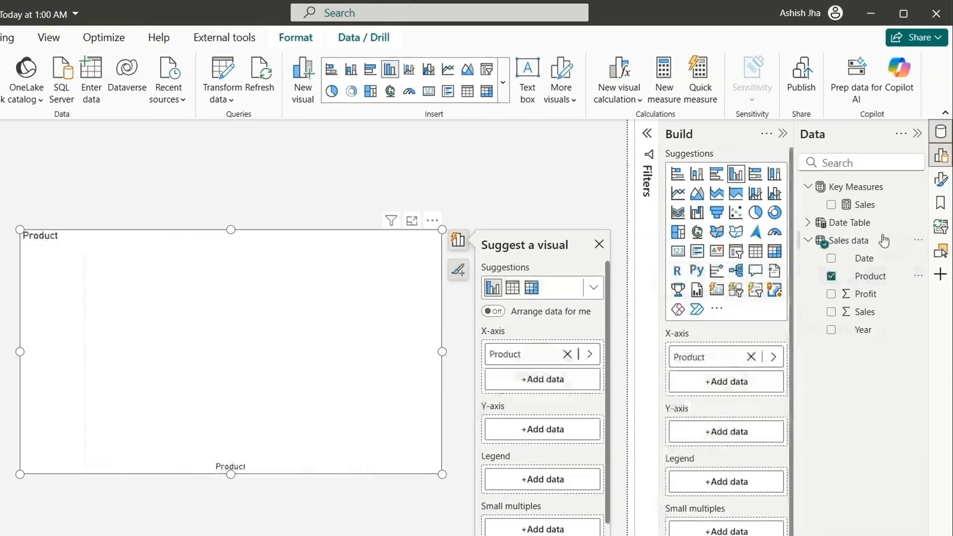
pyautogui.click(831, 203)
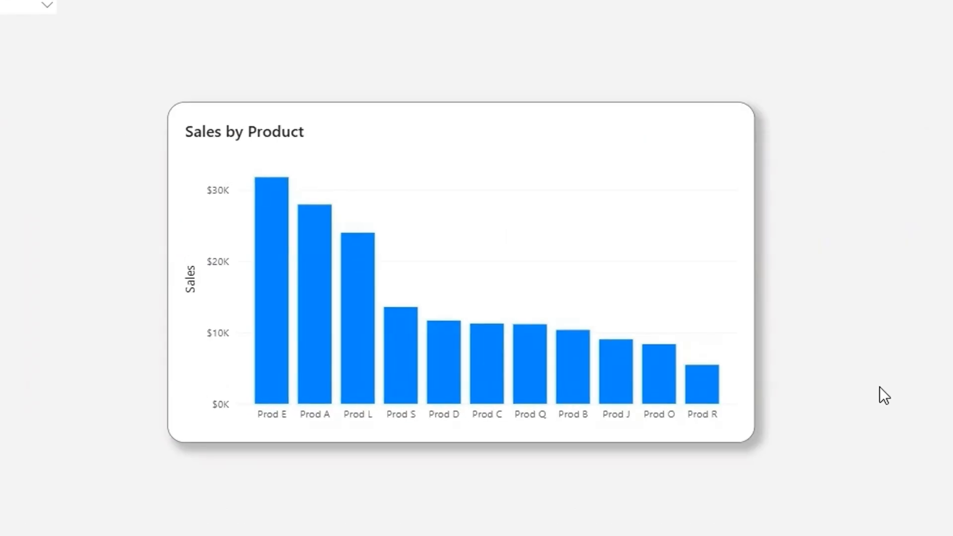
pyautogui.moveTo(308, 96)
pyautogui.write('Last')
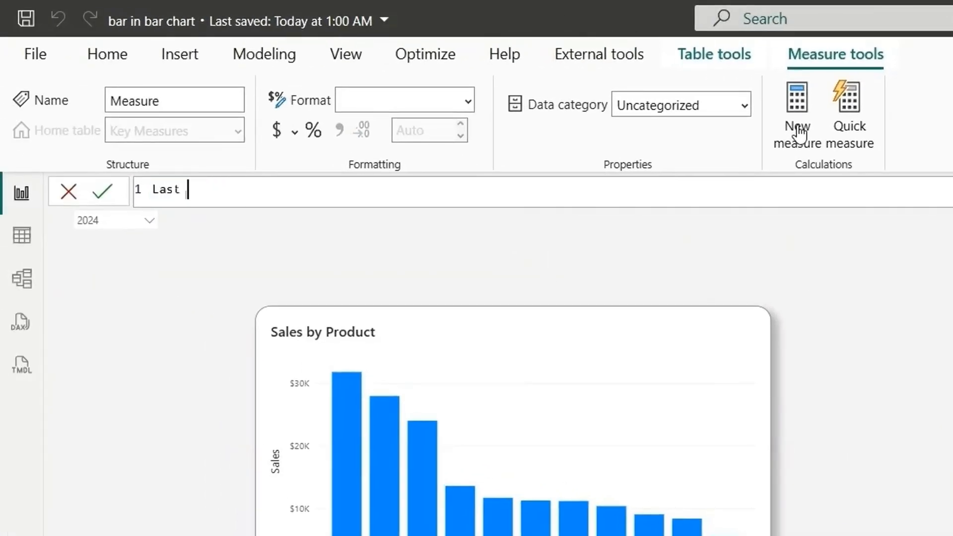
# - Enter the Last Year Sales DAX measure formula under Key Measures
pyautogui.write('Year Sales =')
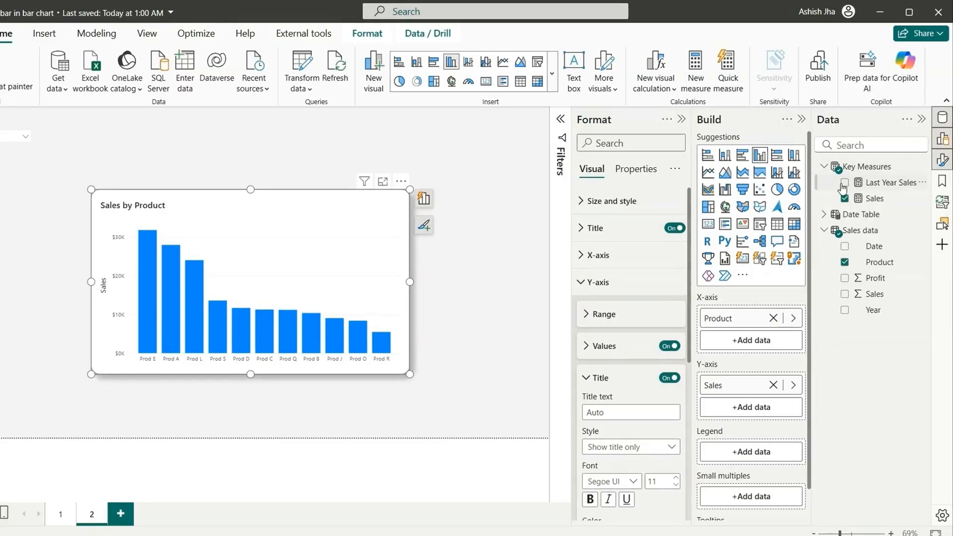
pyautogui.moveTo(844, 182)
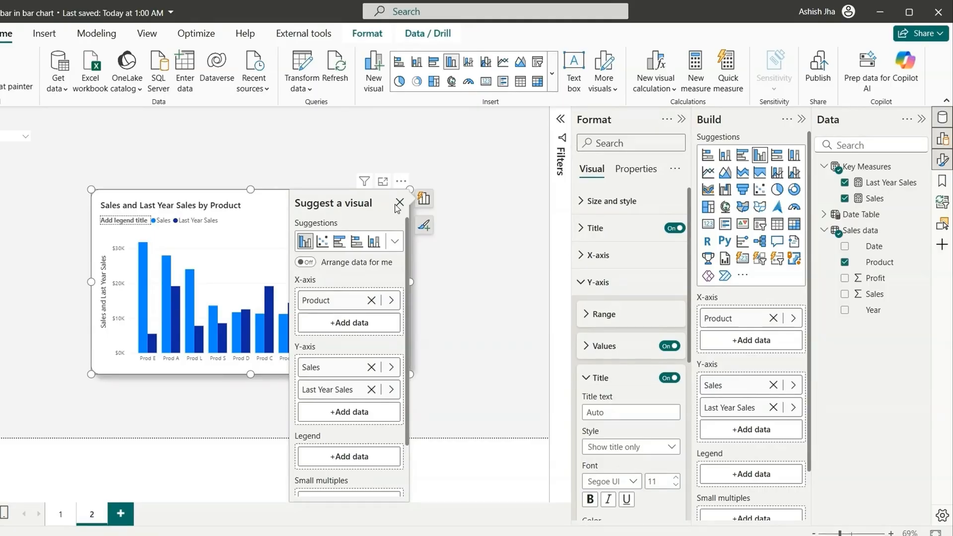
pyautogui.click(399, 203)
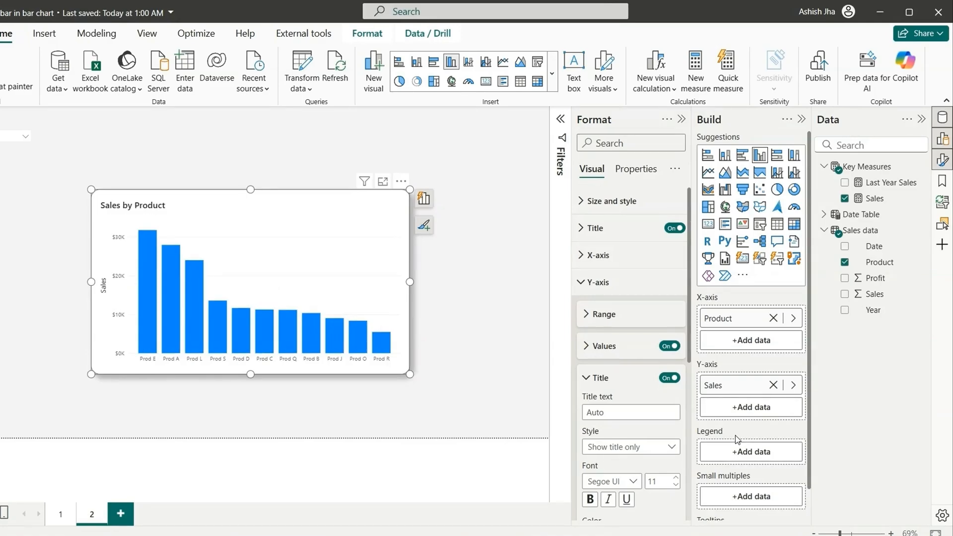
# - Add a new measure Zero = 0 to Key Measures
pyautogui.click(874, 198)
pyautogui.write('Zero =')
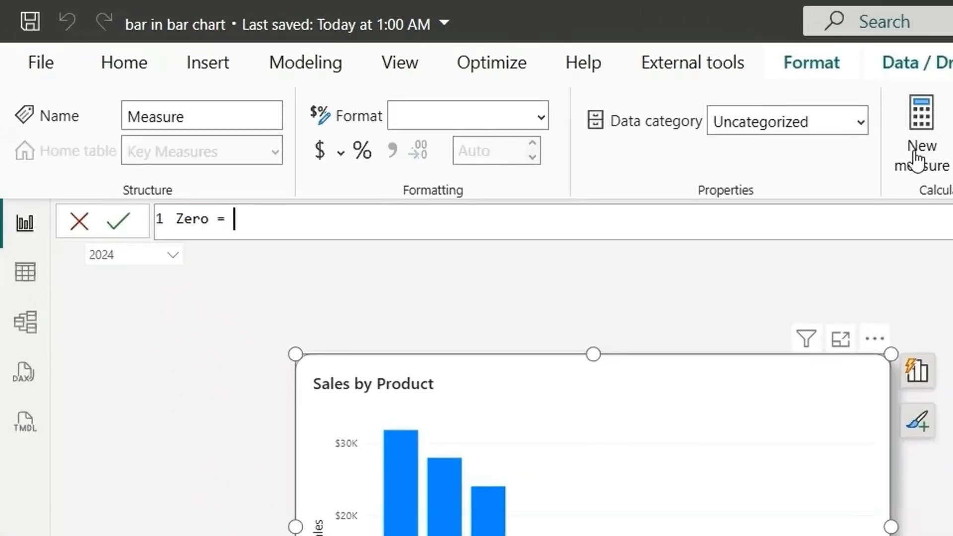
pyautogui.click(119, 219)
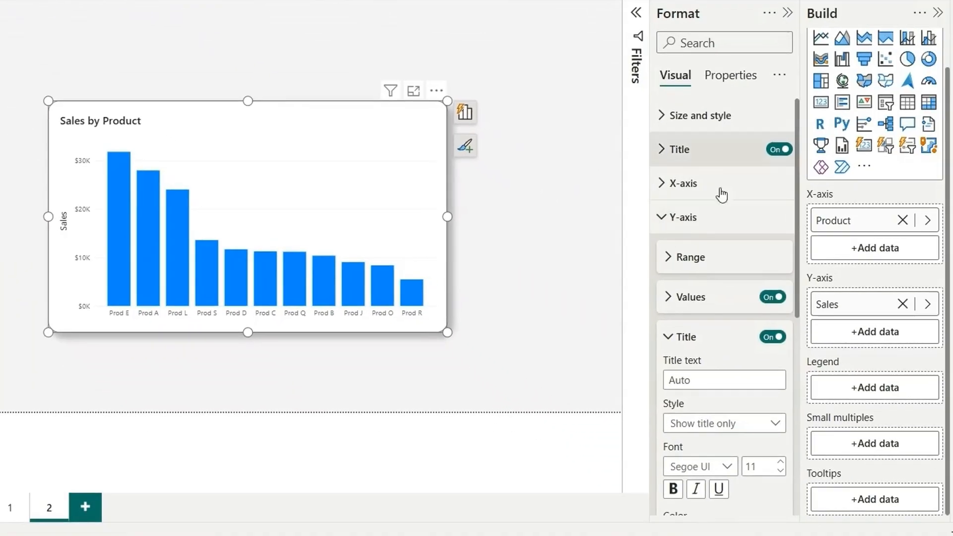
# - Scroll the Format pane down to the Error bars options for the Sales series
pyautogui.scroll(-3)
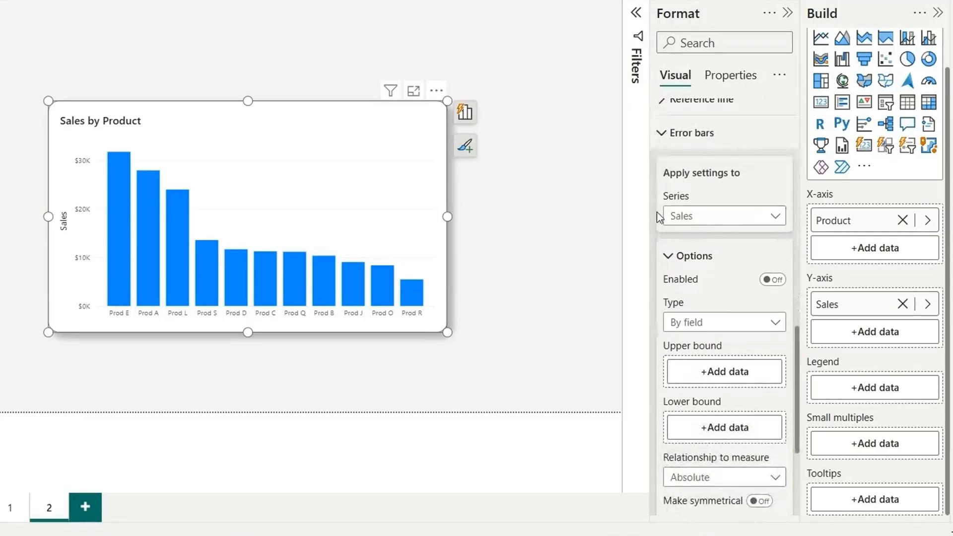
pyautogui.moveTo(716, 232)
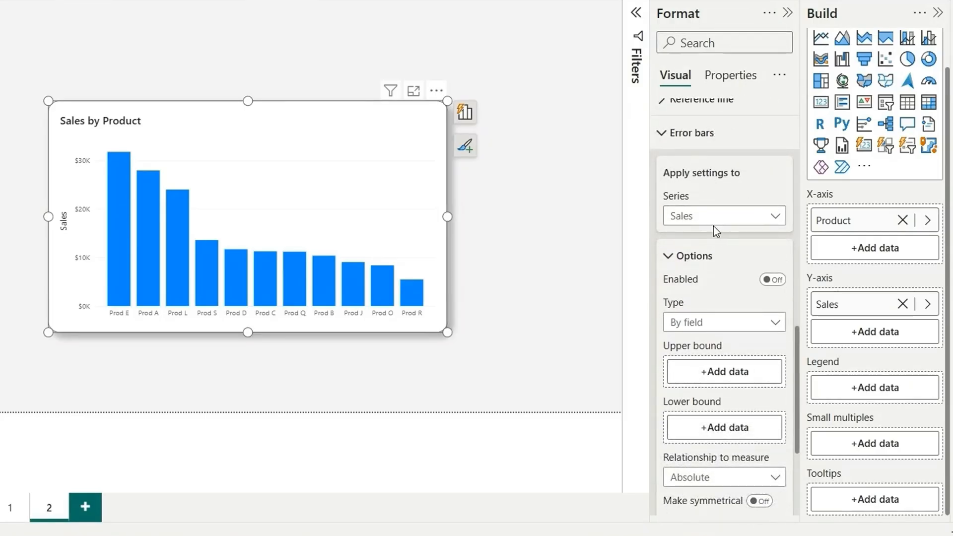
pyautogui.scroll(-3)
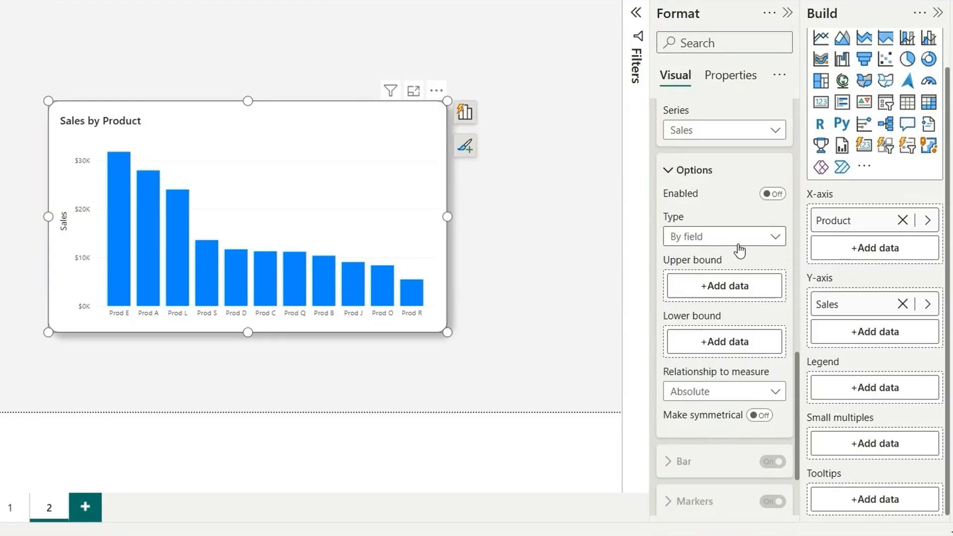
pyautogui.moveTo(688, 280)
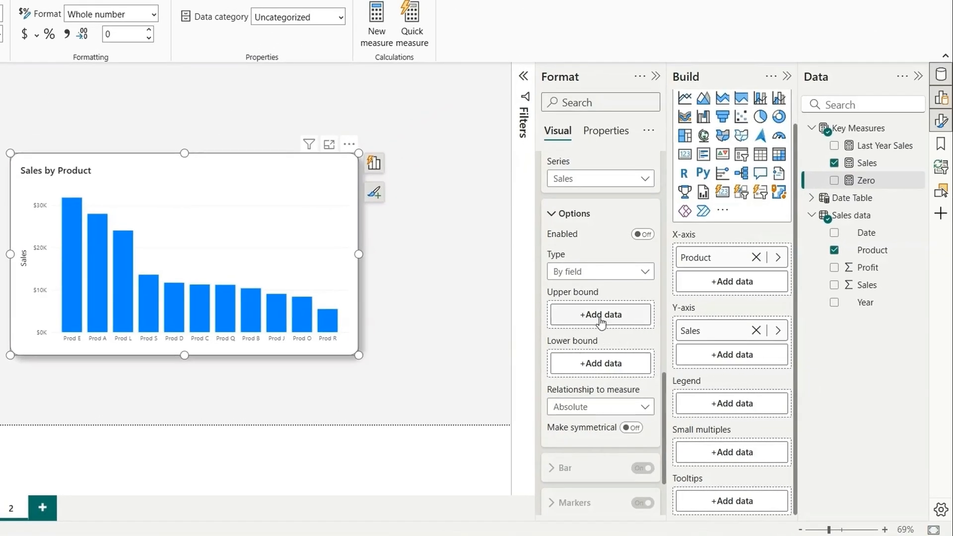
pyautogui.moveTo(596, 404)
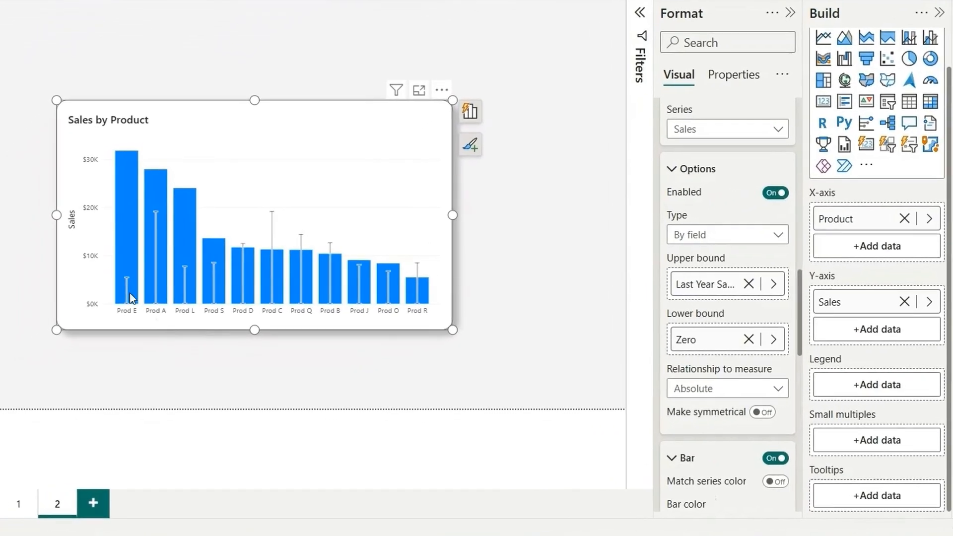
pyautogui.moveTo(465, 252)
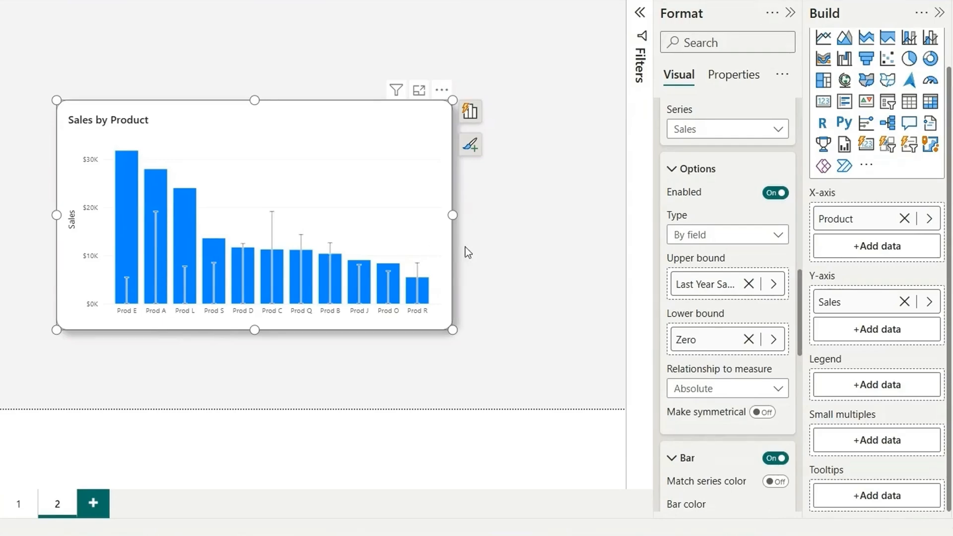
pyautogui.moveTo(498, 279)
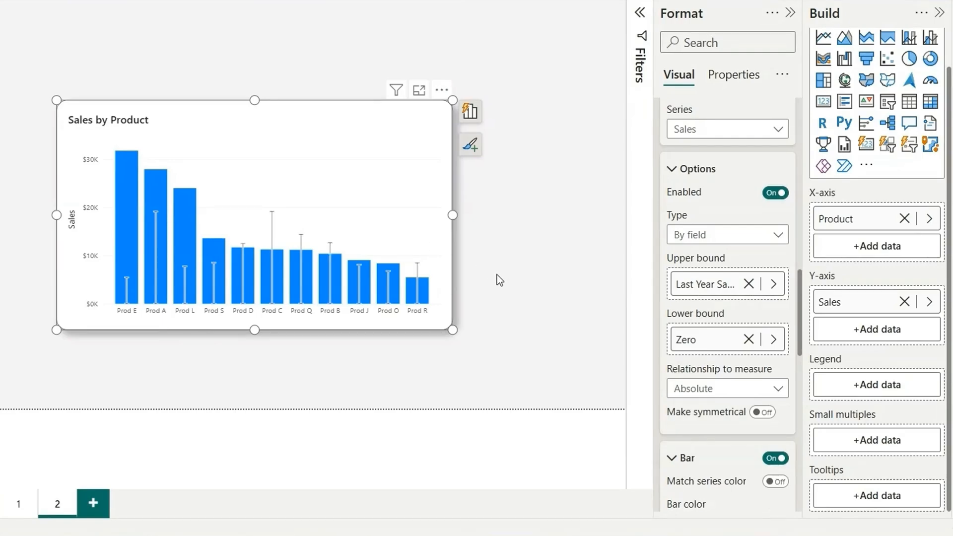
pyautogui.moveTo(688, 289)
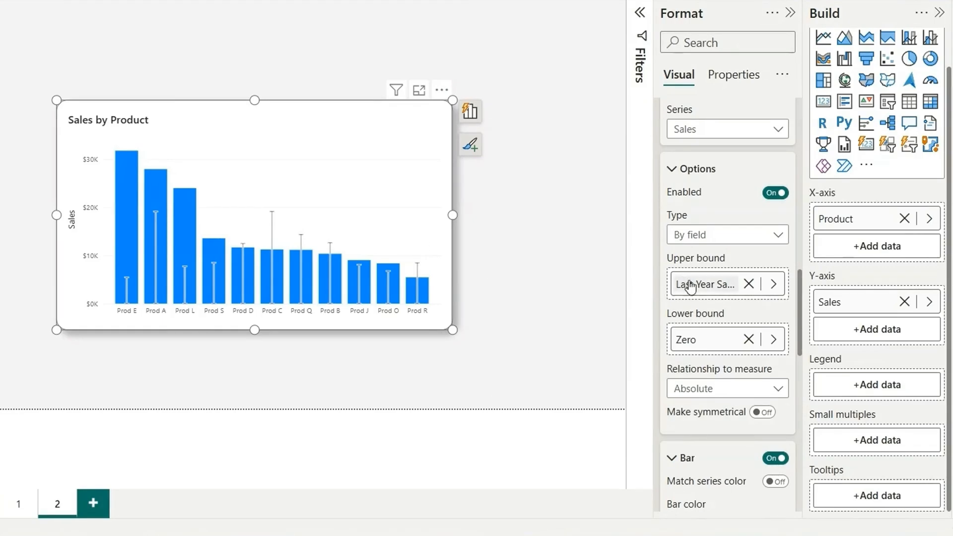
# - Style the error bars with width 10 and a 0 px border
pyautogui.scroll(-3)
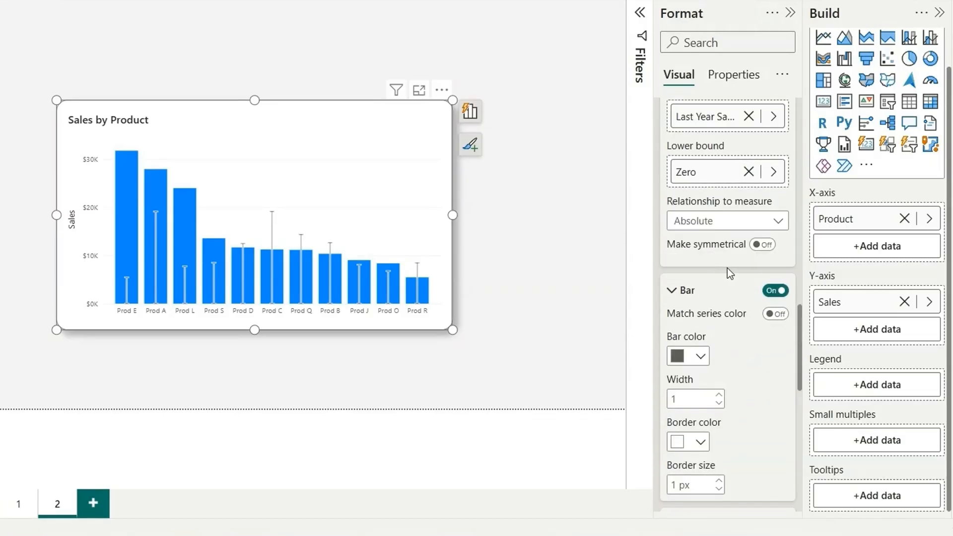
pyautogui.scroll(-3)
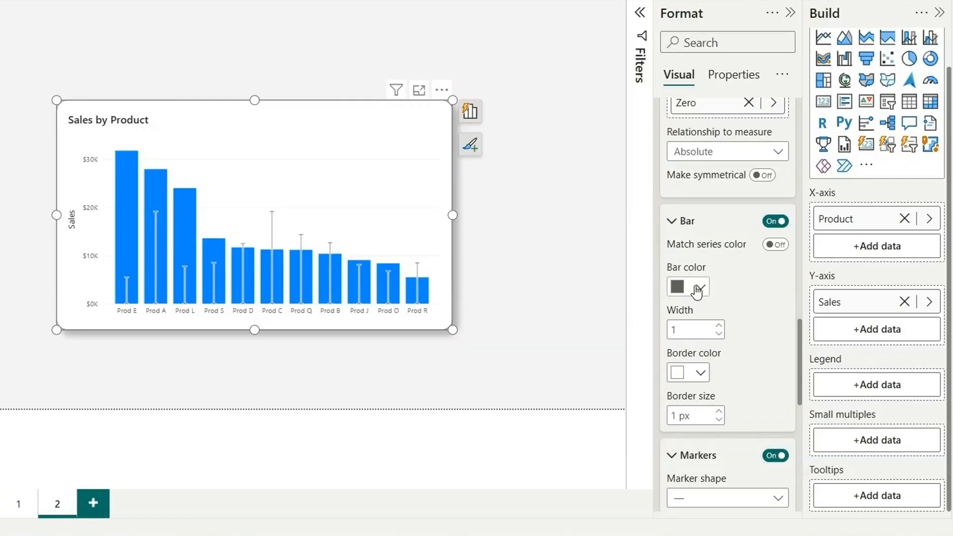
pyautogui.click(698, 286)
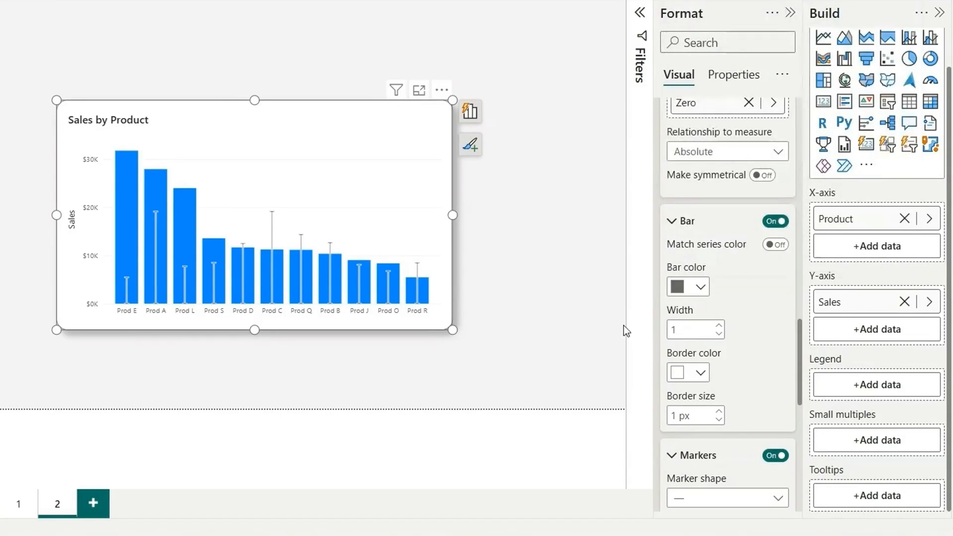
pyautogui.click(690, 329)
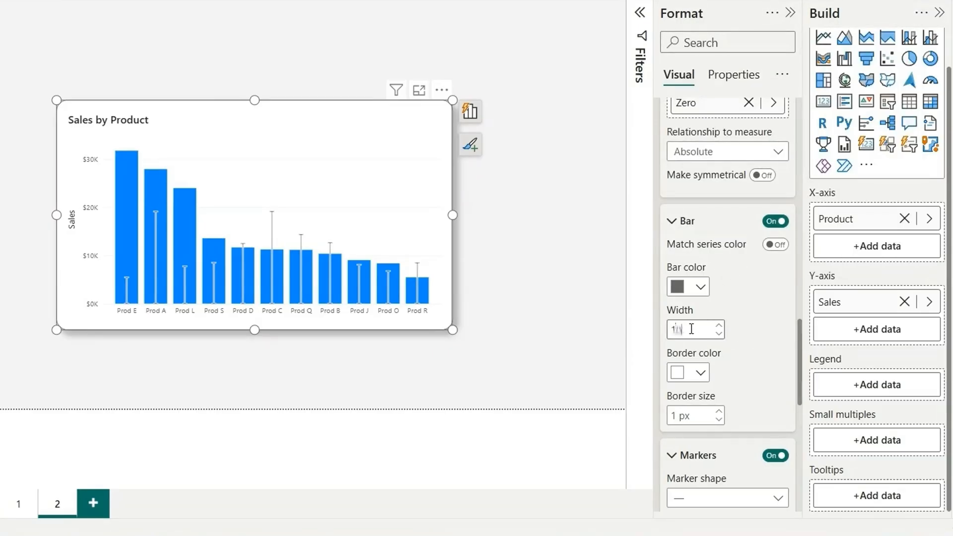
pyautogui.write('10')
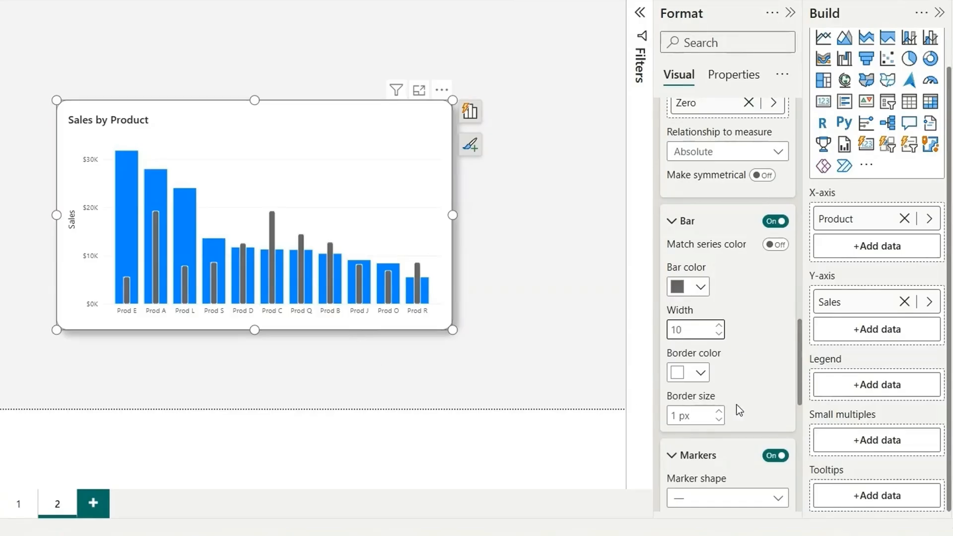
pyautogui.click(690, 329)
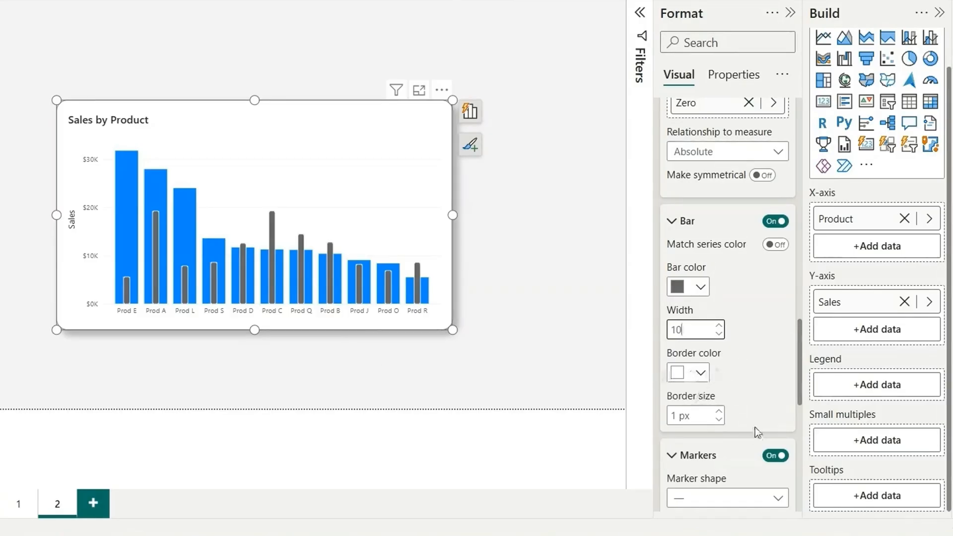
pyautogui.moveTo(296, 327)
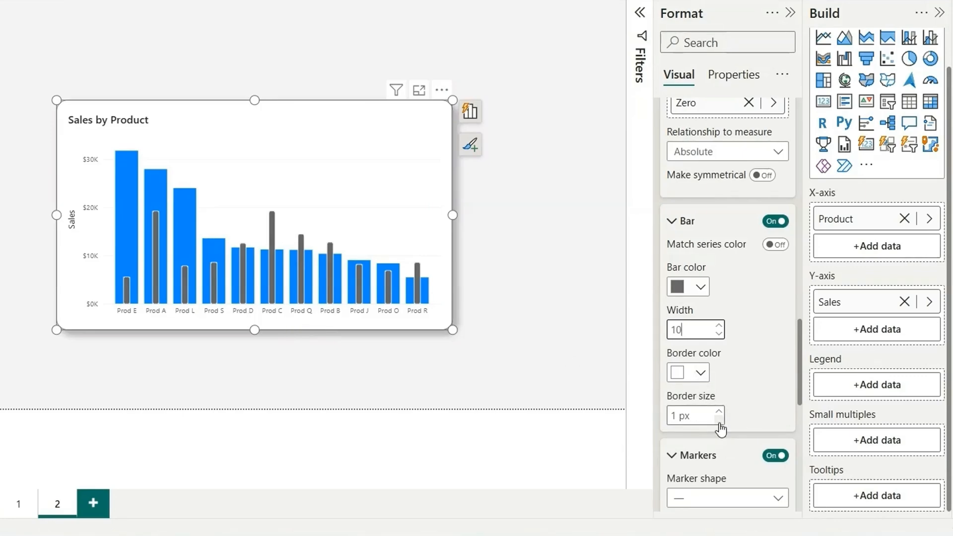
pyautogui.click(719, 420)
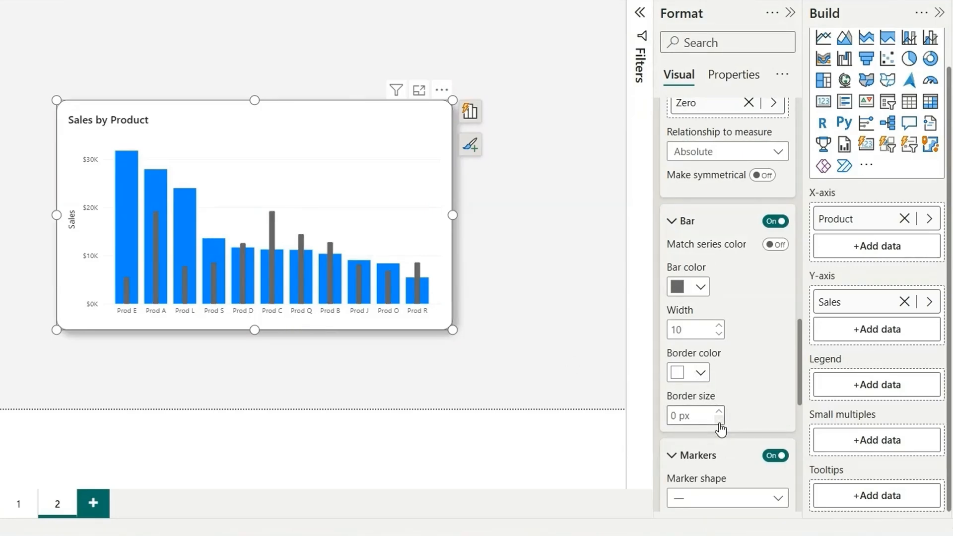
pyautogui.scroll(-3)
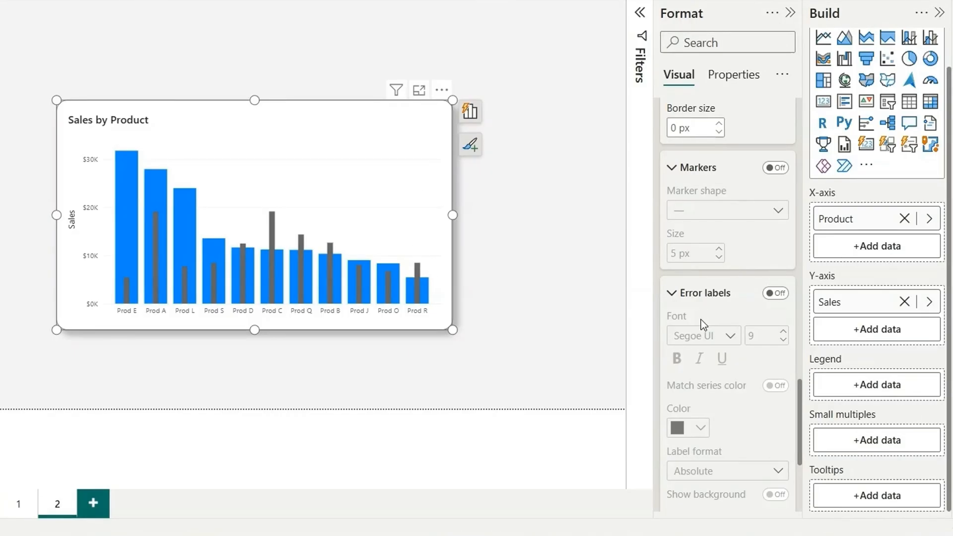
pyautogui.moveTo(133, 226)
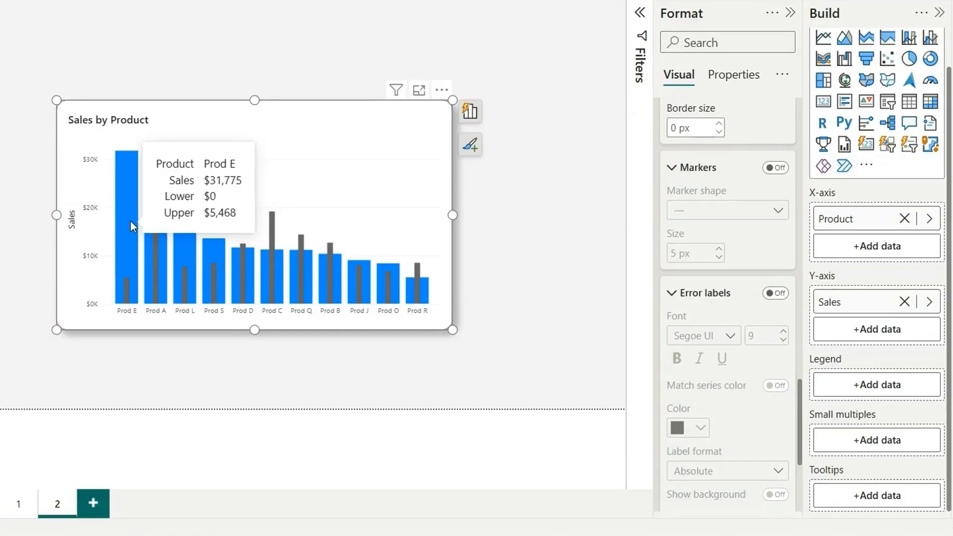
pyautogui.moveTo(749, 232)
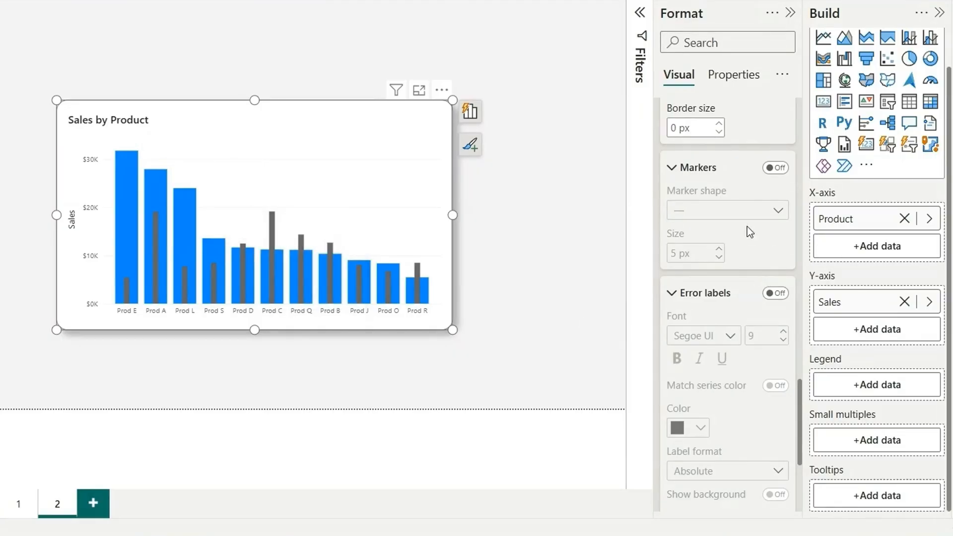
# - Switch off the error bar Tooltip so hovering hides lower and upper values
pyautogui.scroll(-3)
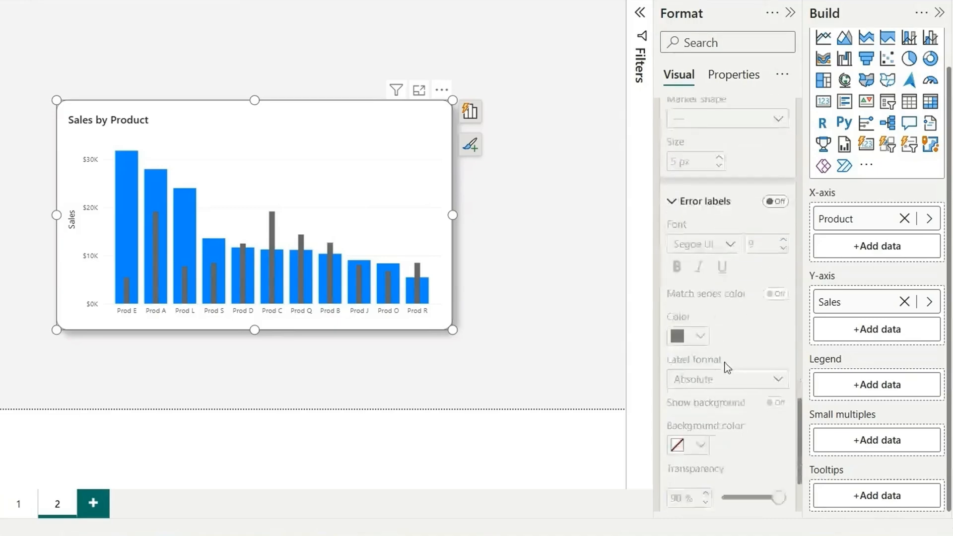
pyautogui.scroll(-3)
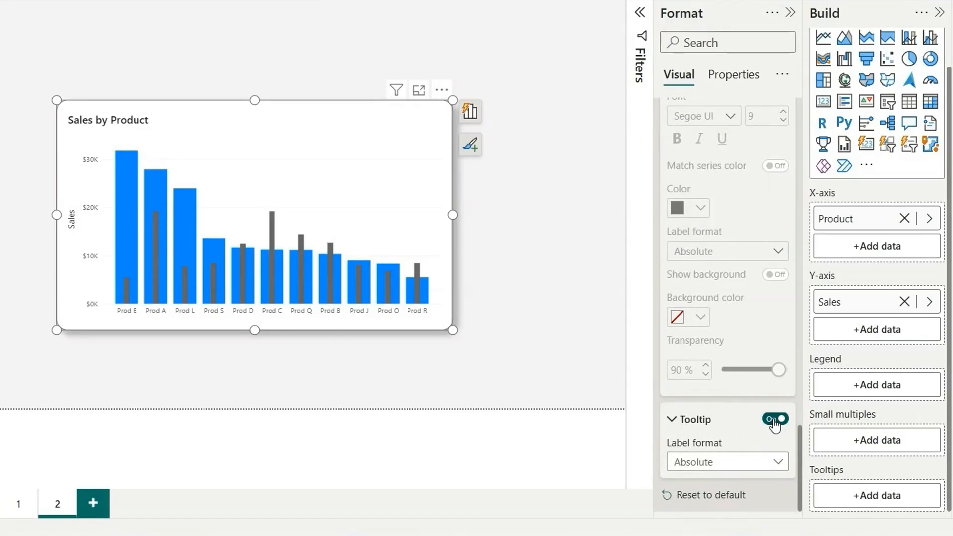
pyautogui.click(774, 419)
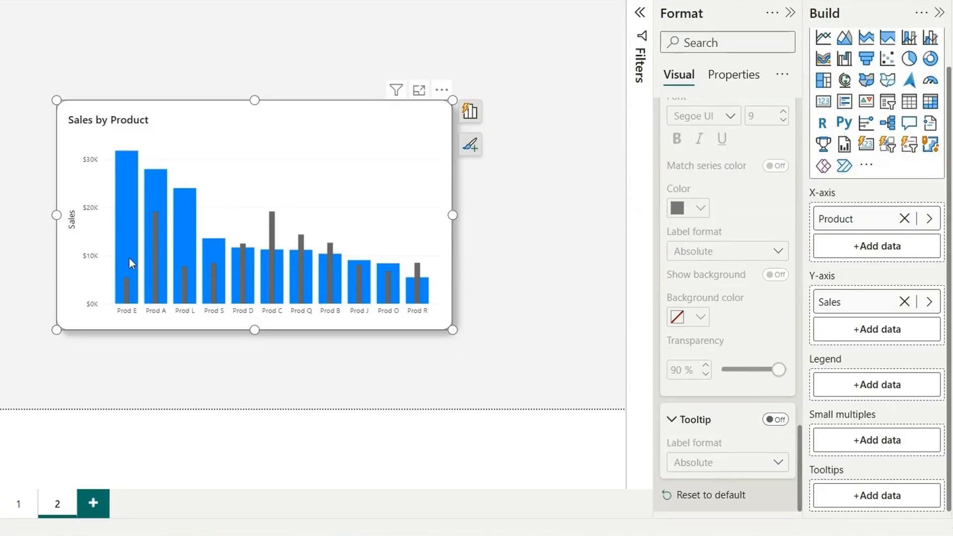
pyautogui.moveTo(127, 262)
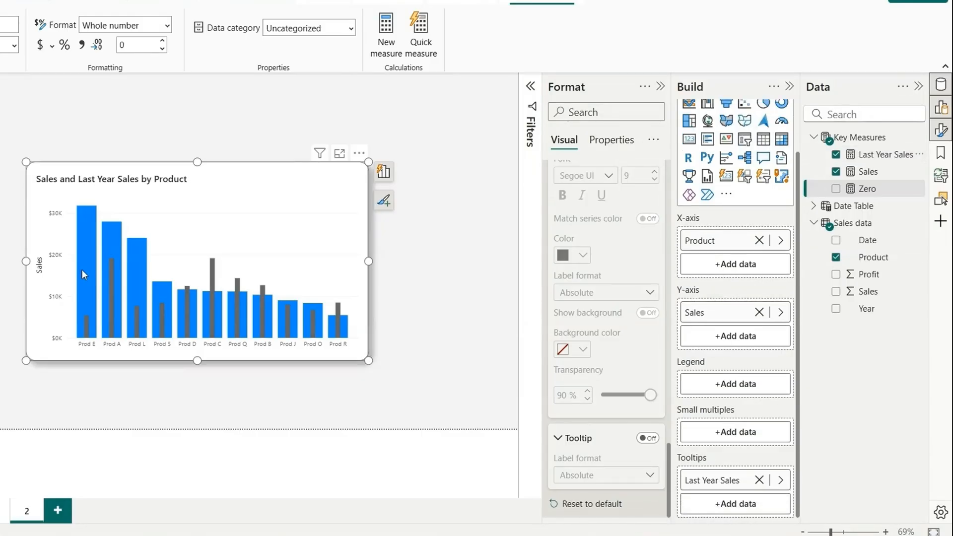
pyautogui.moveTo(84, 274)
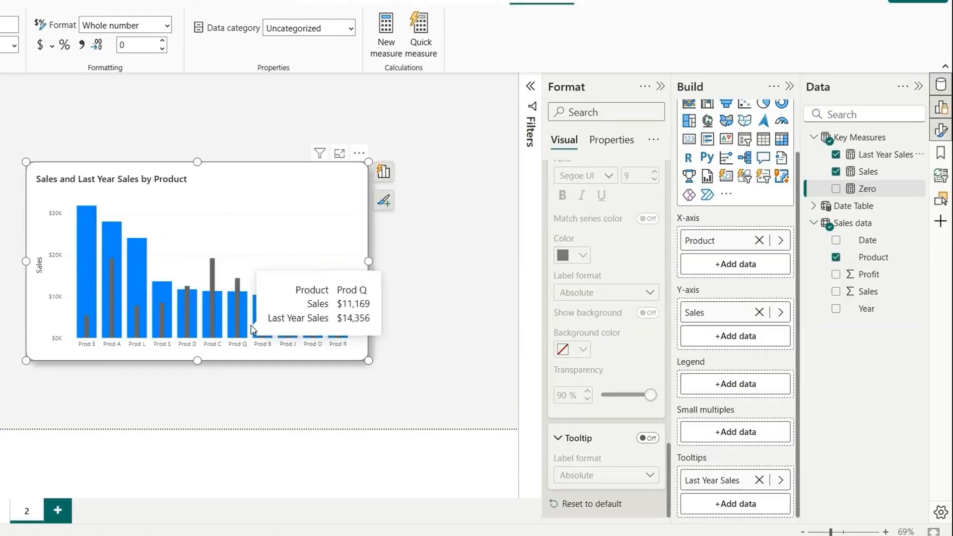
pyautogui.scroll(-3)
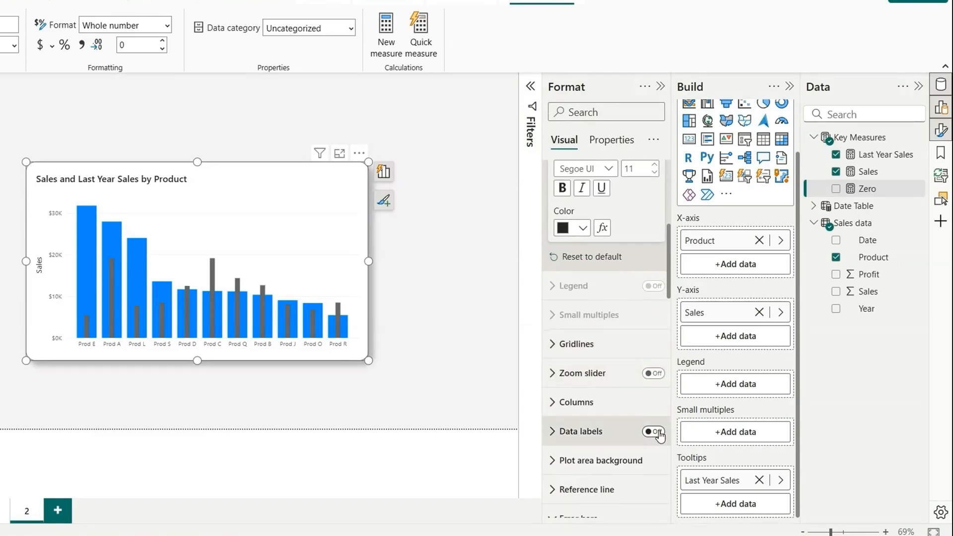
pyautogui.click(652, 431)
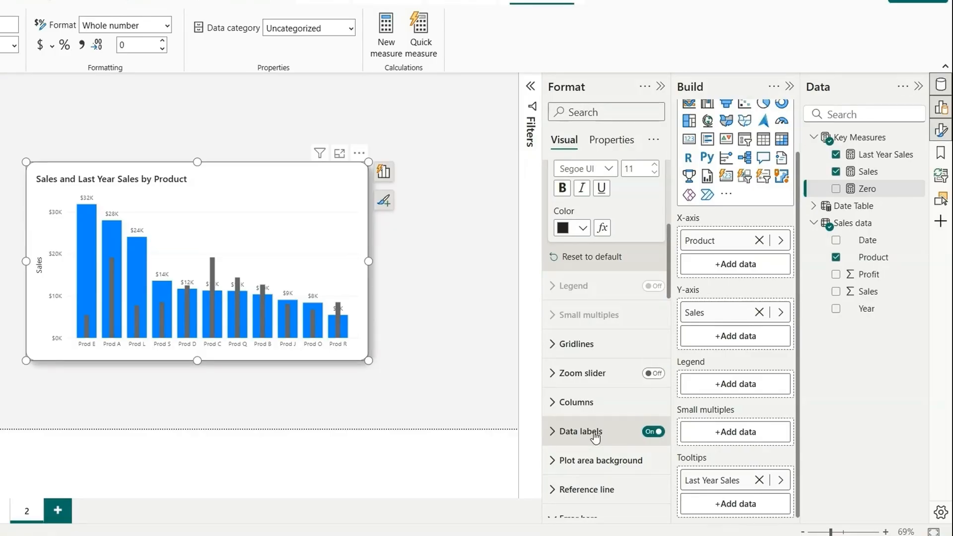
pyautogui.click(652, 431)
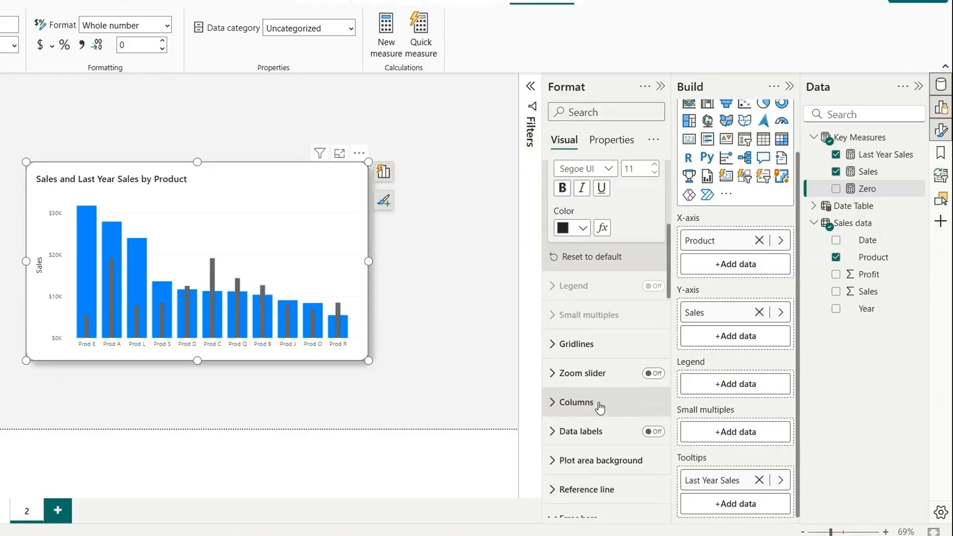
pyautogui.moveTo(246, 262)
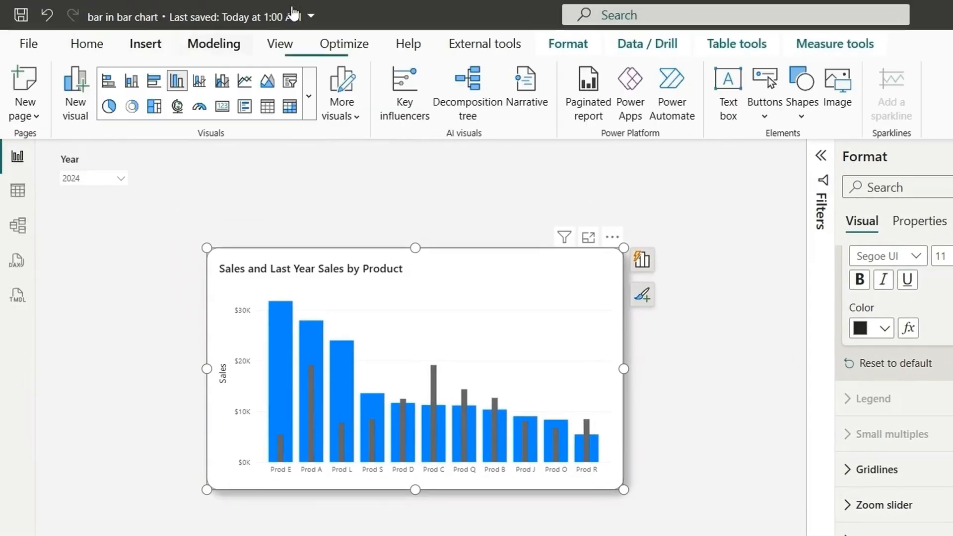
# - Insert a rectangle shape, shrink it into a small swatch, and clear the selection
pyautogui.click(800, 91)
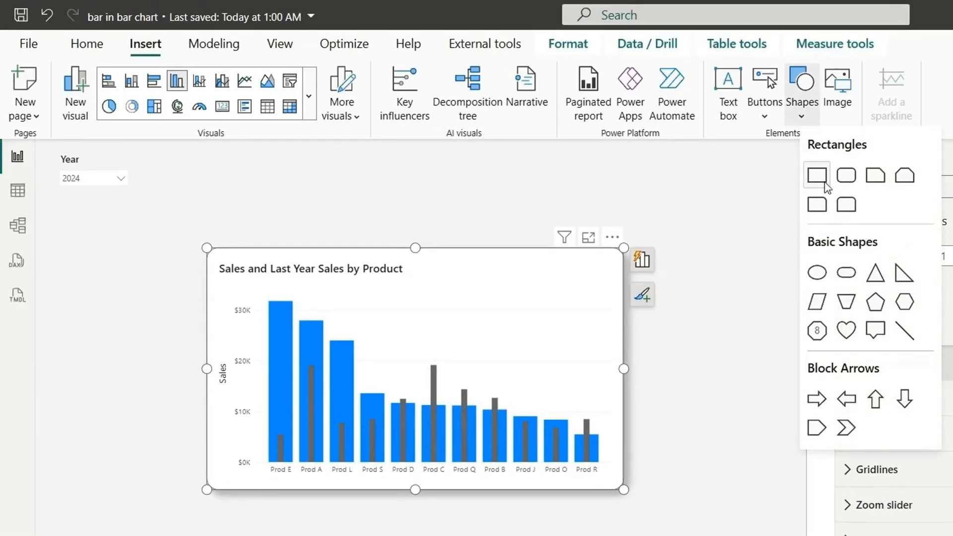
pyautogui.click(816, 175)
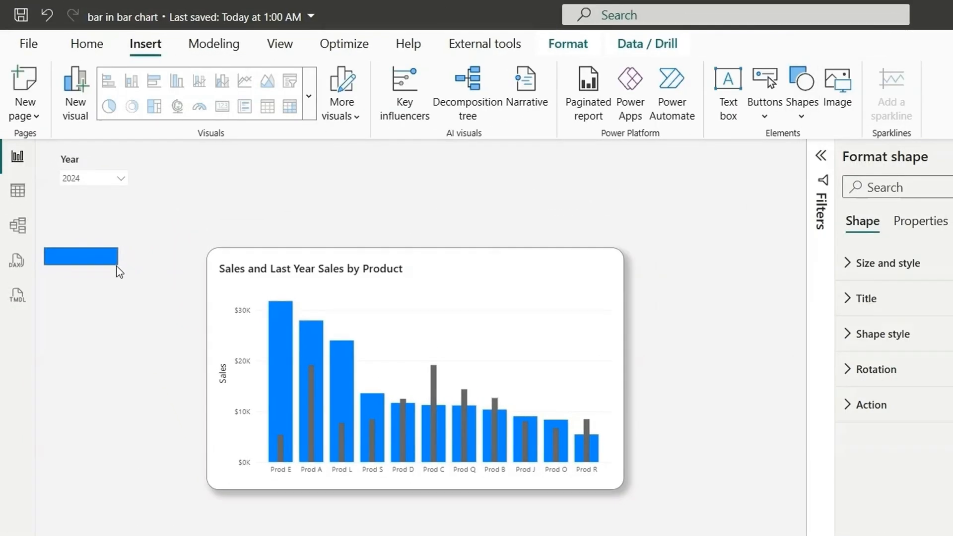
pyautogui.moveTo(116, 255); pyautogui.dragTo(61, 255)
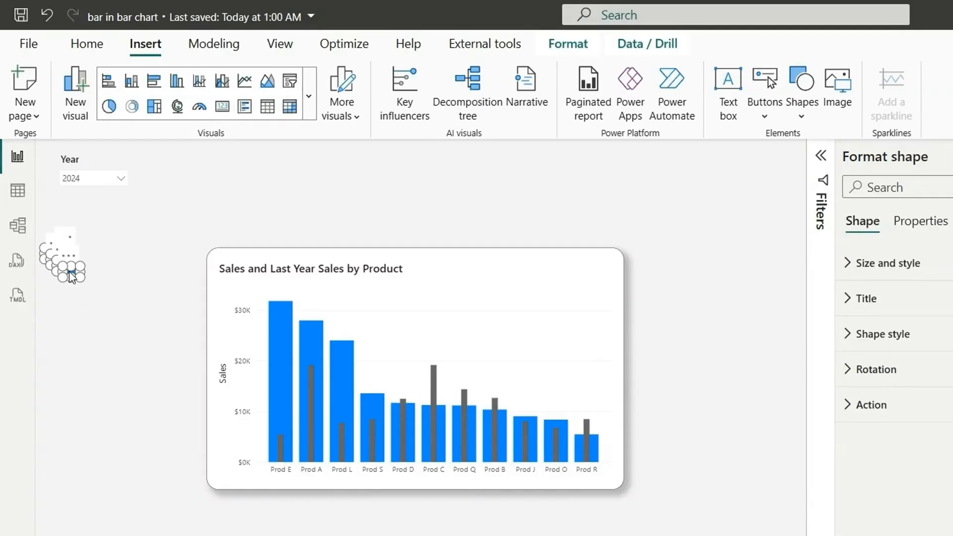
pyautogui.moveTo(514, 269)
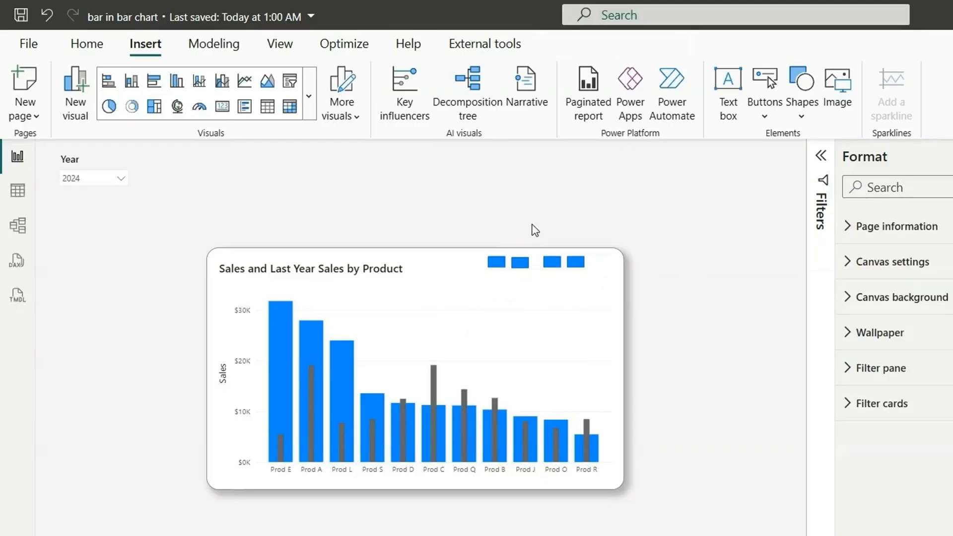
pyautogui.click(568, 261)
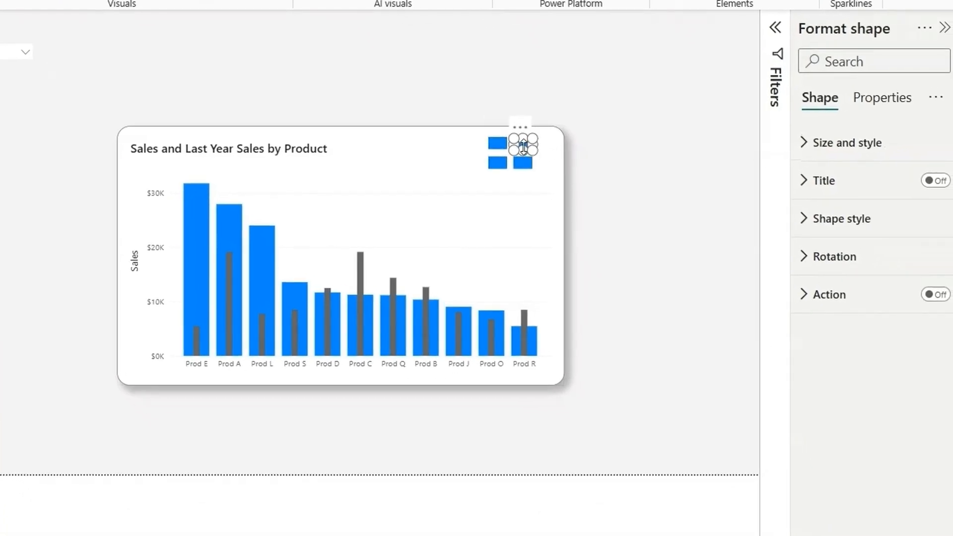
# - Remove the selected shape's fill and border and enable its text
pyautogui.click(841, 219)
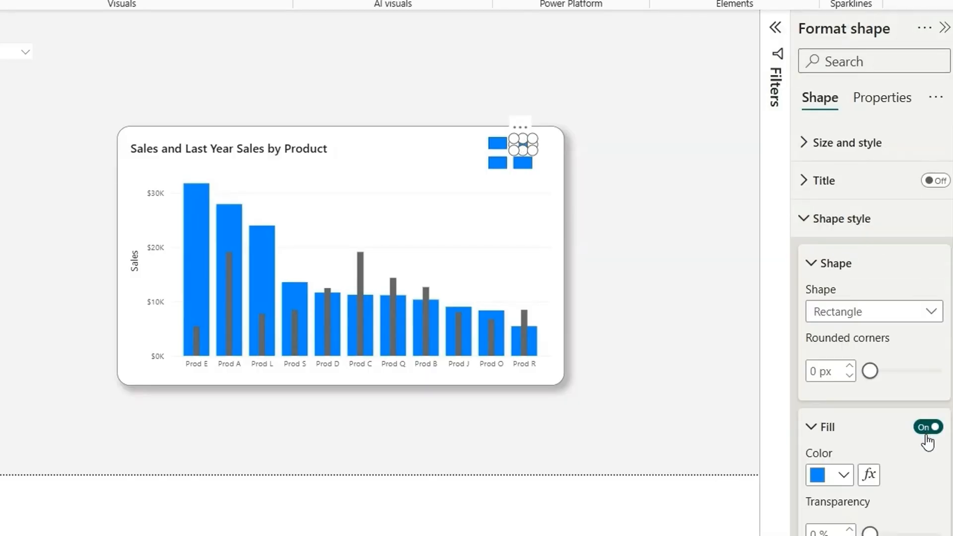
pyautogui.click(926, 426)
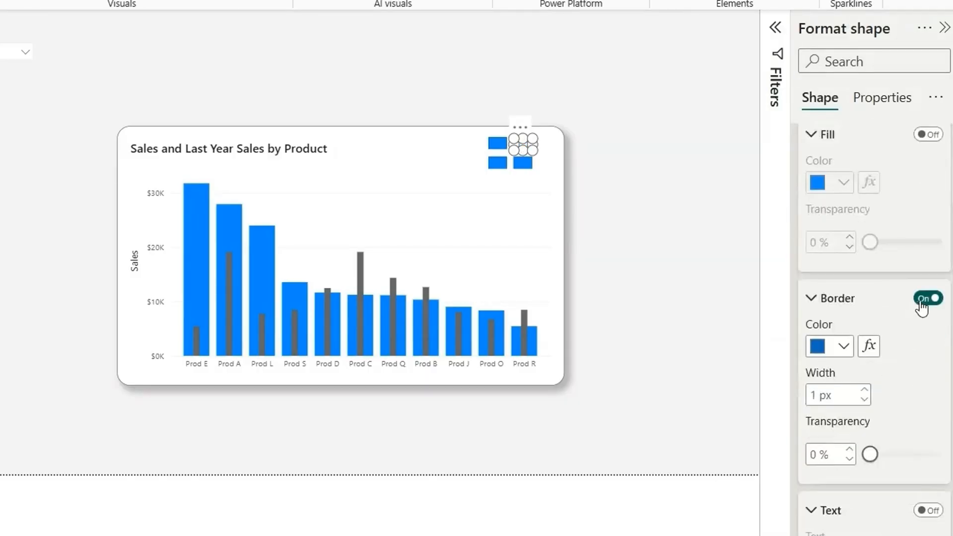
pyautogui.scroll(-3)
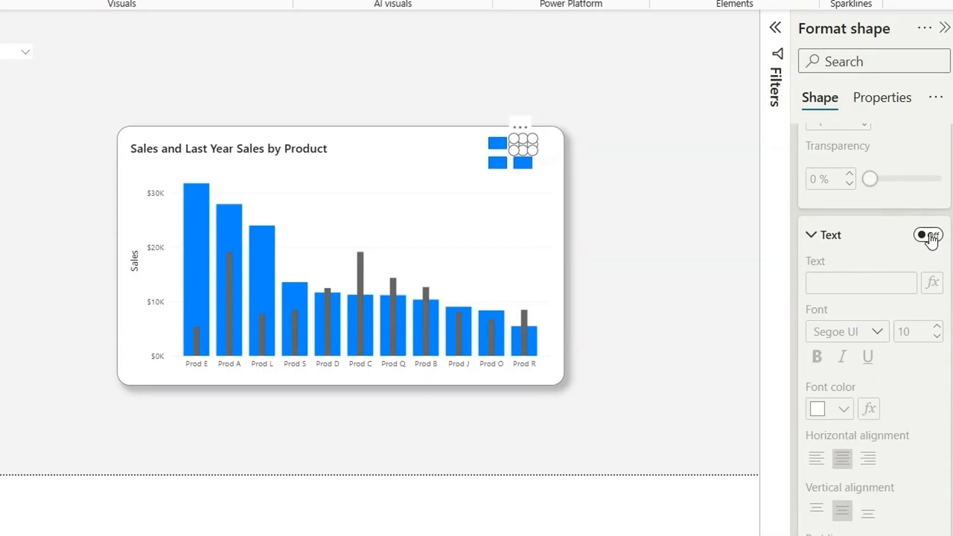
pyautogui.click(926, 235)
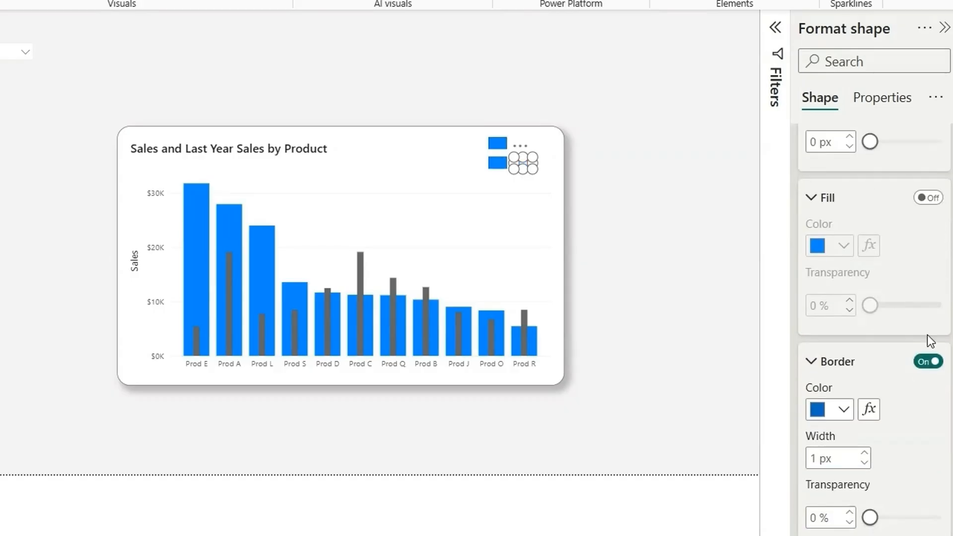
pyautogui.click(926, 360)
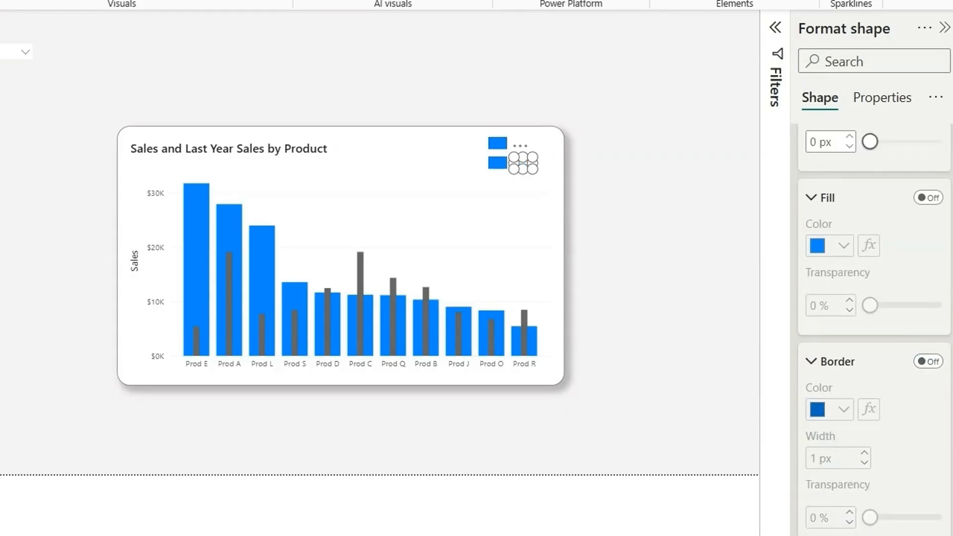
pyautogui.scroll(-3)
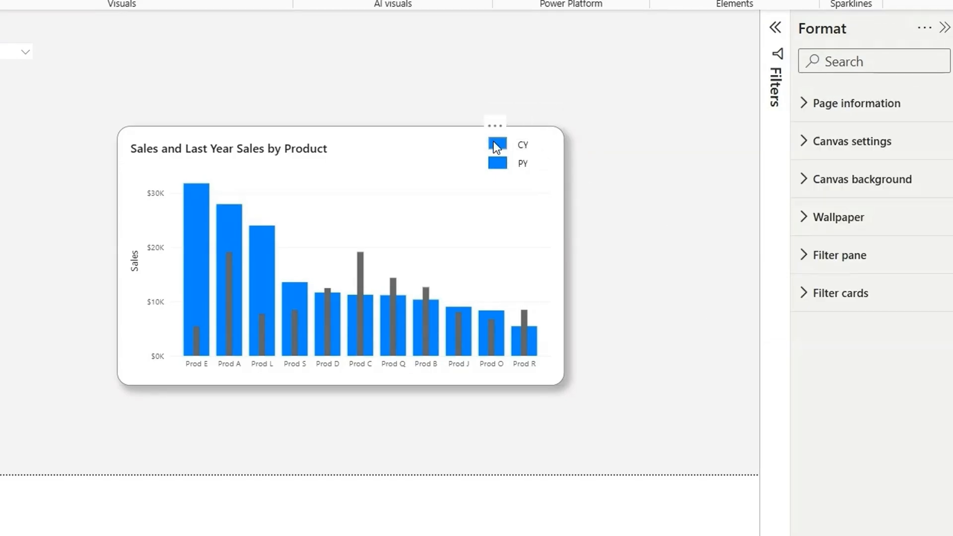
# - Select the CY swatch, then the PY swatch to recolour it grey
pyautogui.click(496, 145)
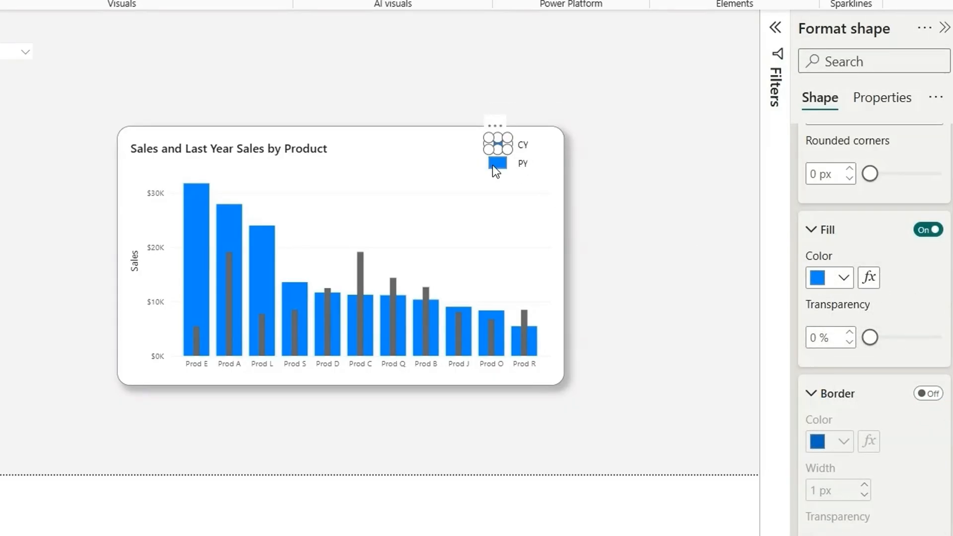
pyautogui.click(842, 278)
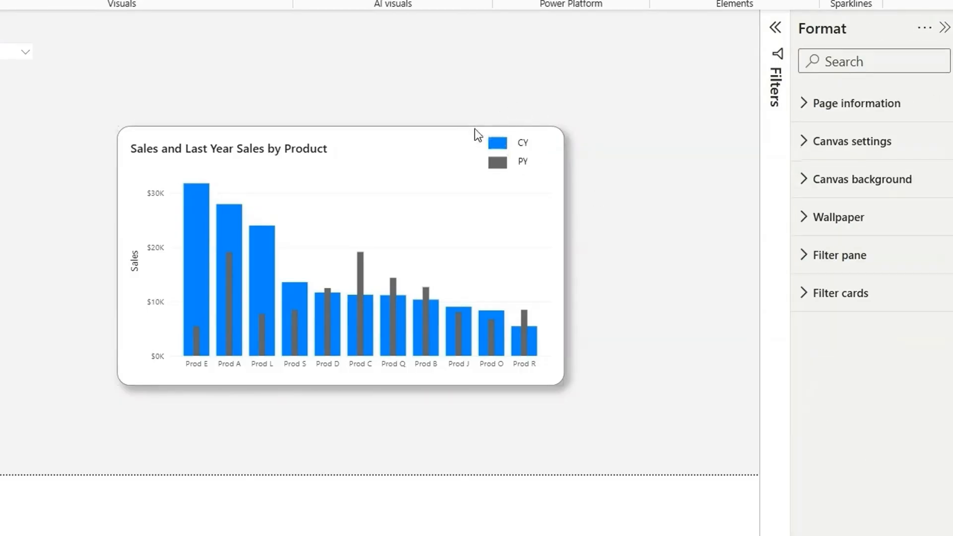
pyautogui.moveTo(607, 188)
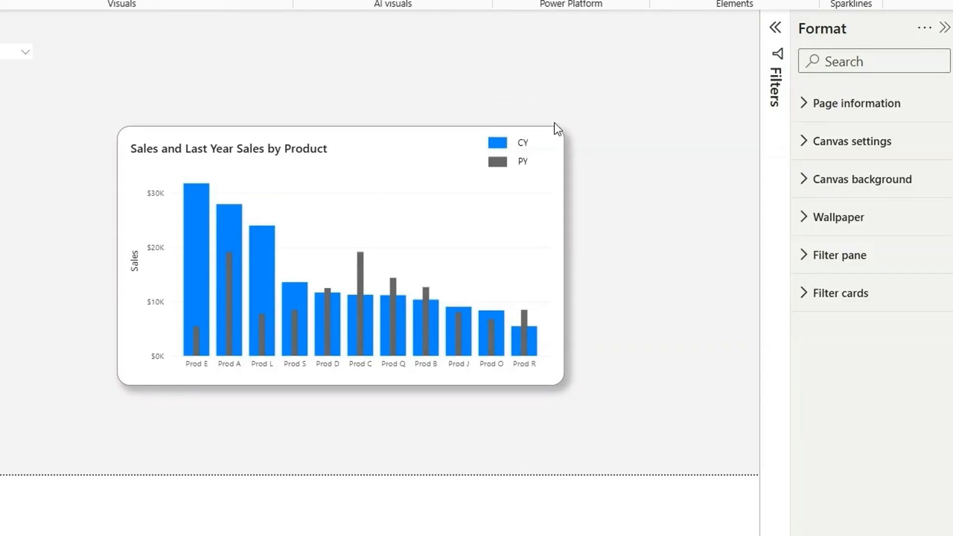
pyautogui.moveTo(560, 163)
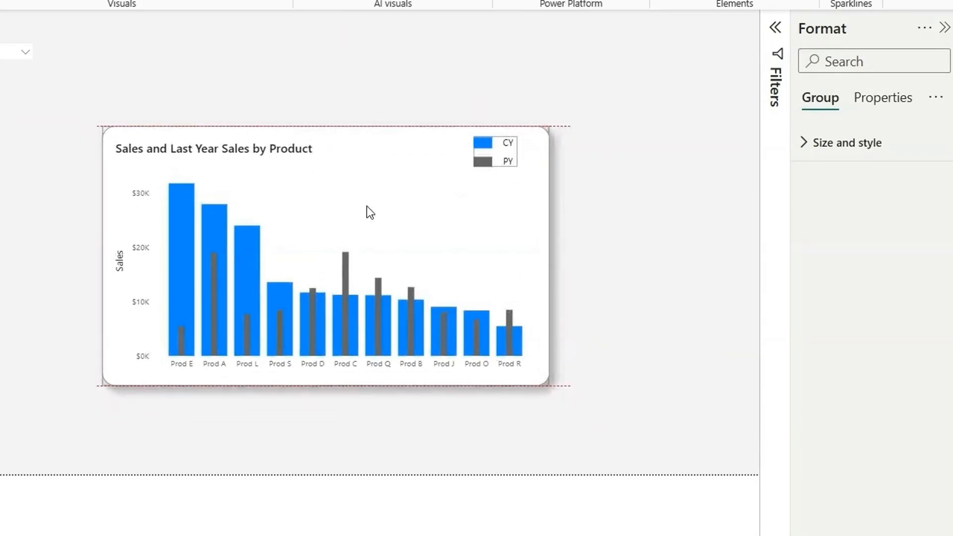
# - Deselect the grouped chart and CY/PY legend by clicking the empty canvas
pyautogui.click(669, 229)
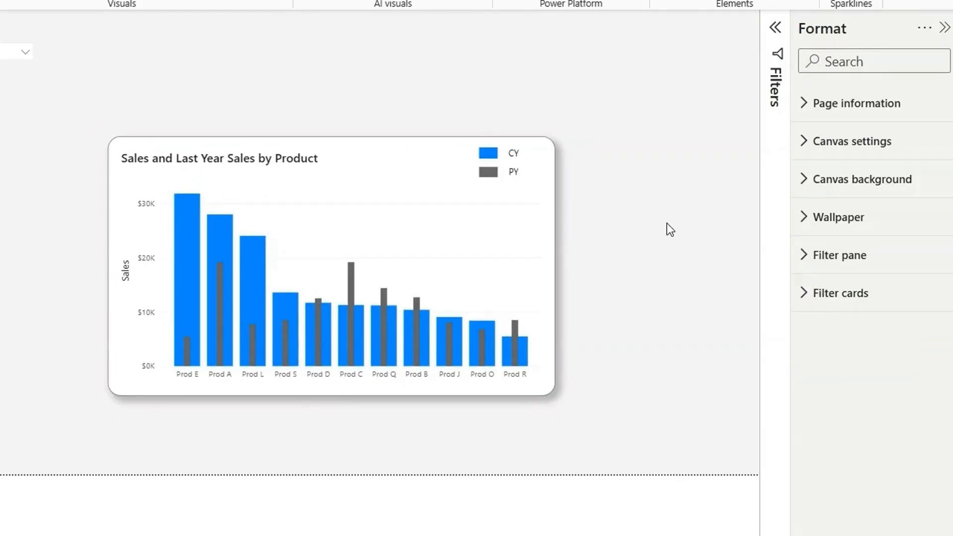
pyautogui.moveTo(617, 286)
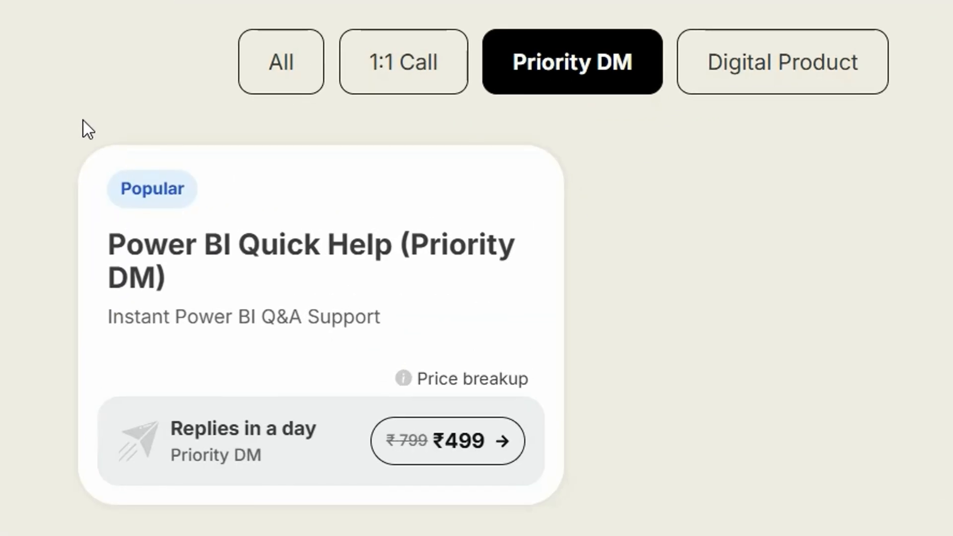
# - Filter the Topmate storefront to Digital Product listings, showing Pizza Sales and Superstore dashboards
pyautogui.click(781, 61)
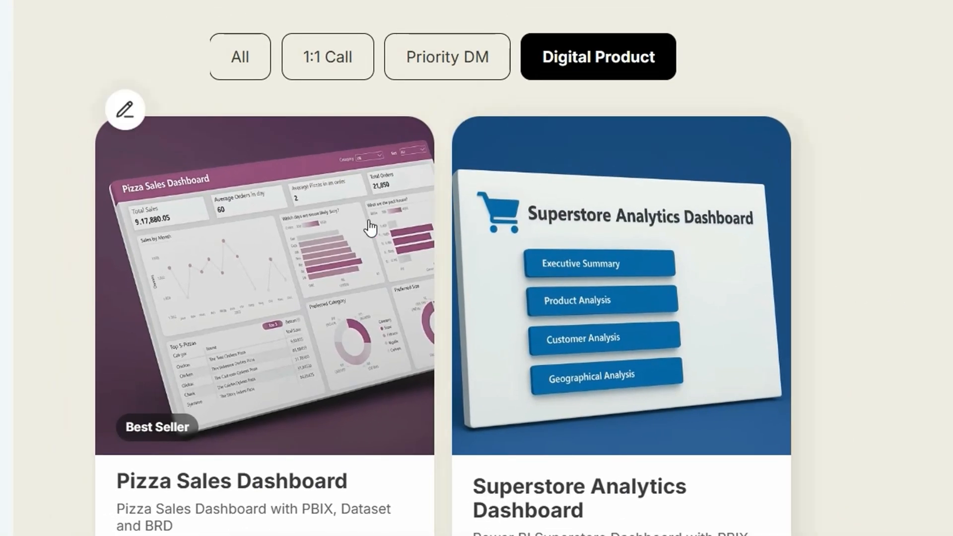
pyautogui.moveTo(714, 515)
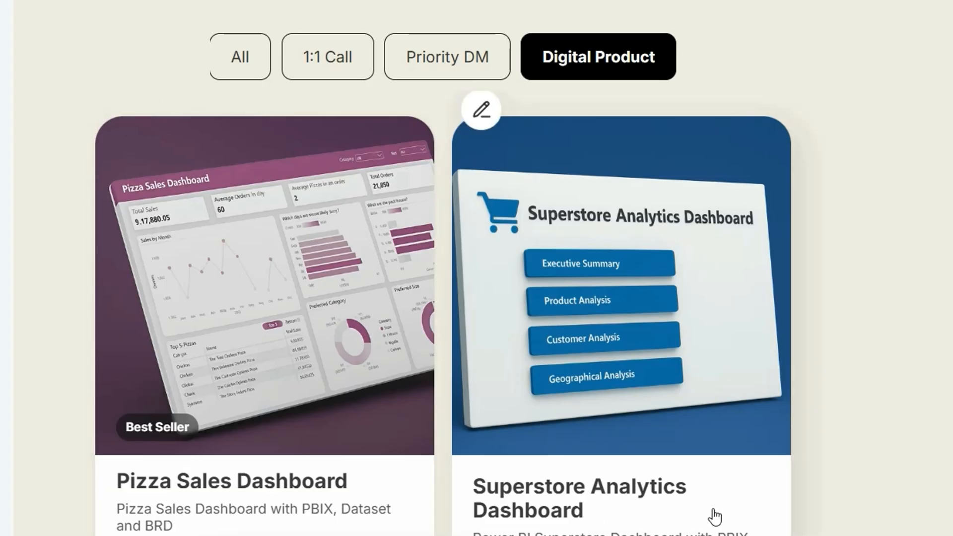
pyautogui.moveTo(349, 492)
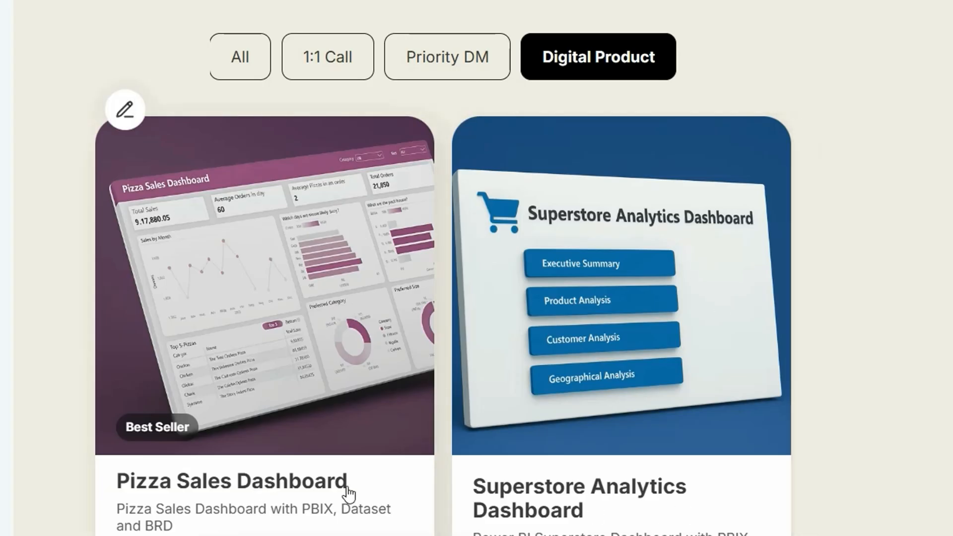